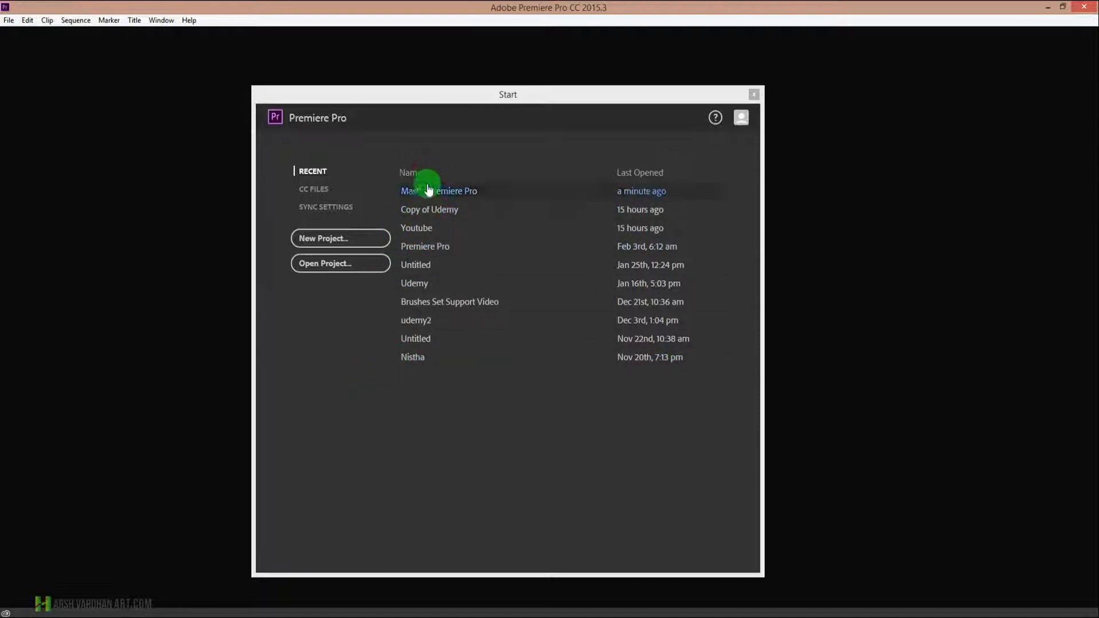
mouse_move(445, 376)
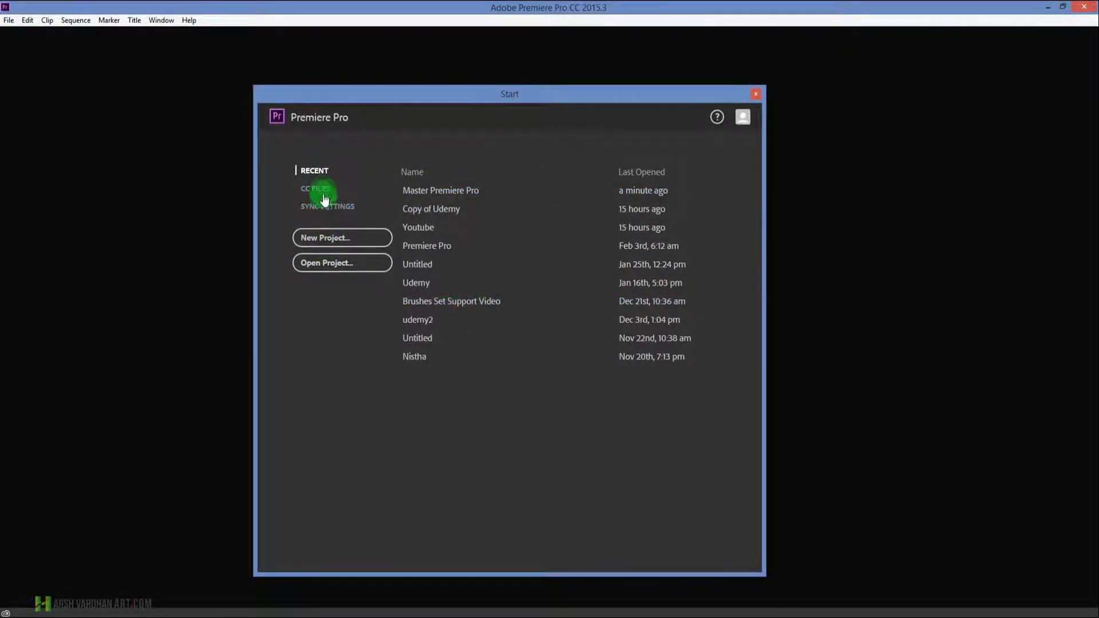
Browse the Start screen sections and cancel out of the Open Project file browser
left_click(314, 187)
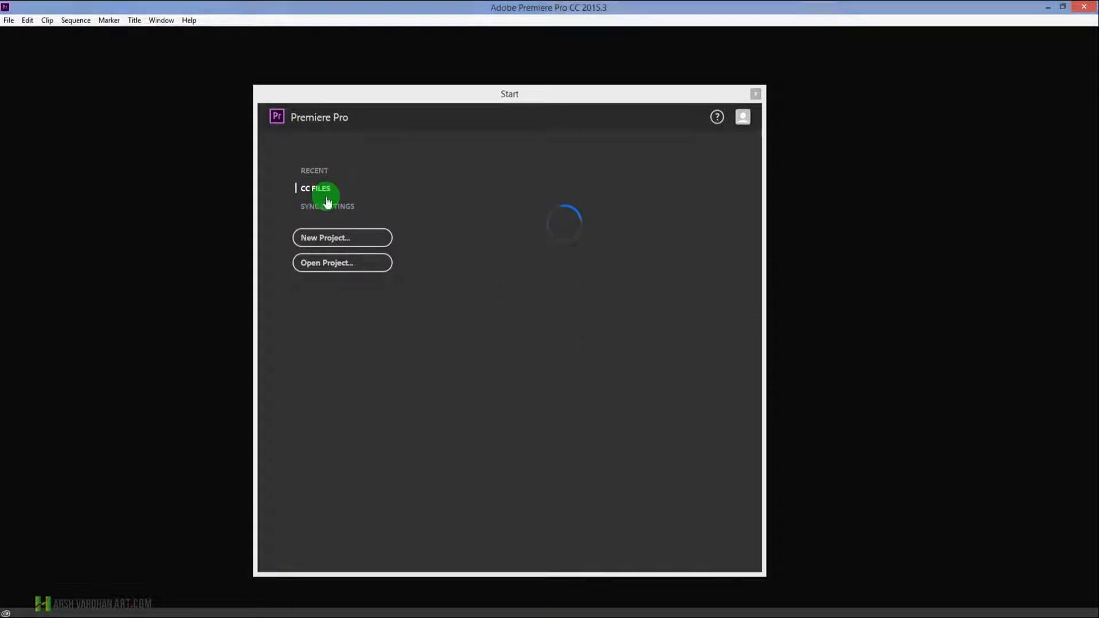
left_click(328, 207)
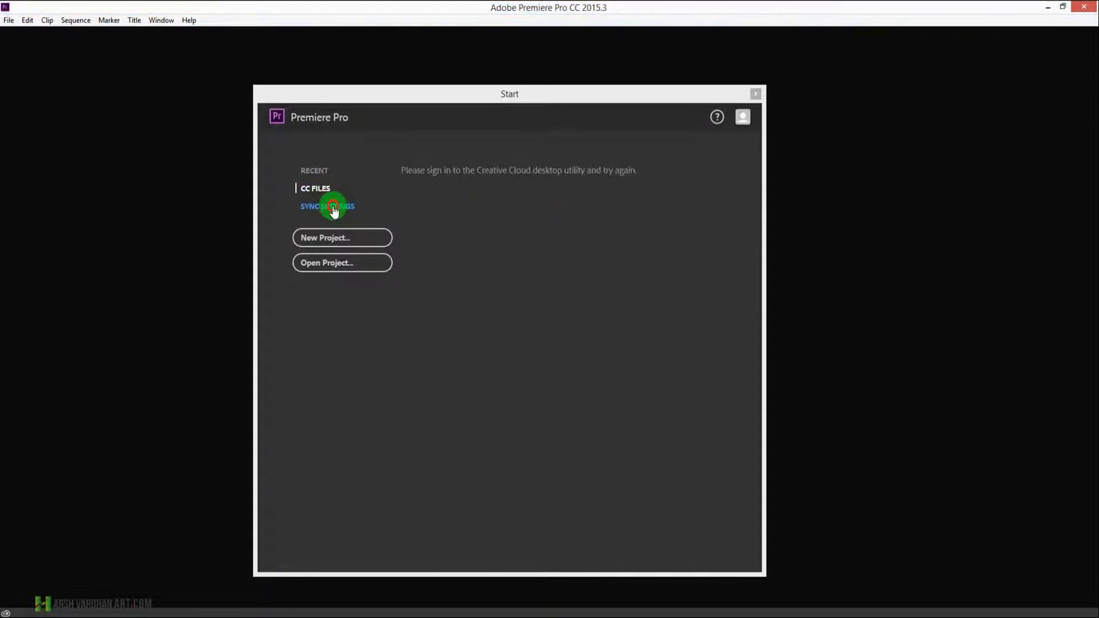
left_click(314, 171)
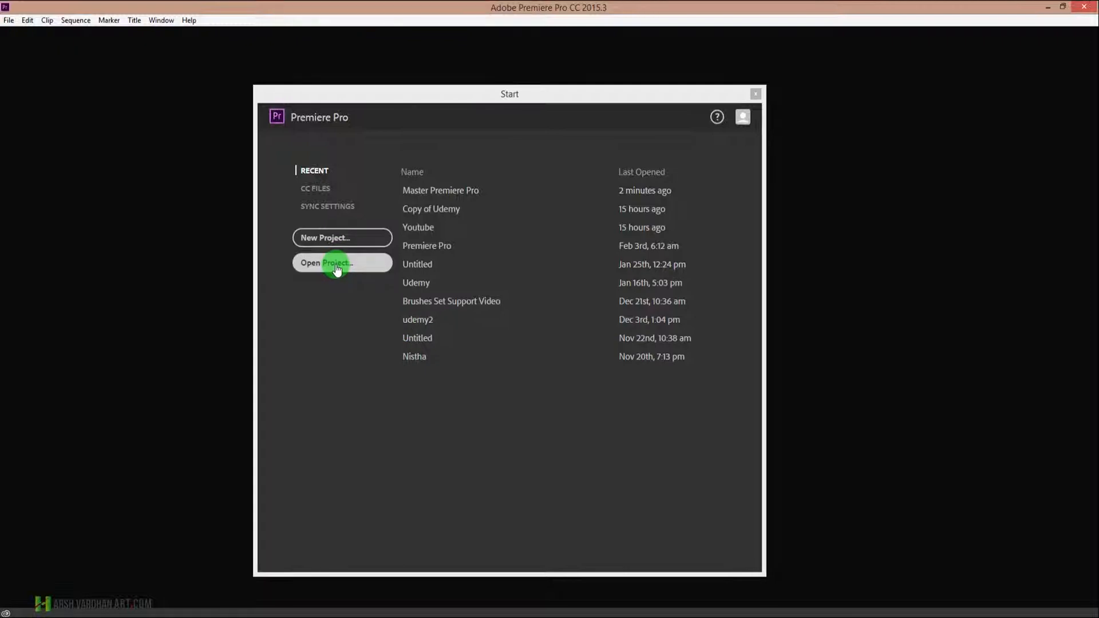
left_click(342, 263)
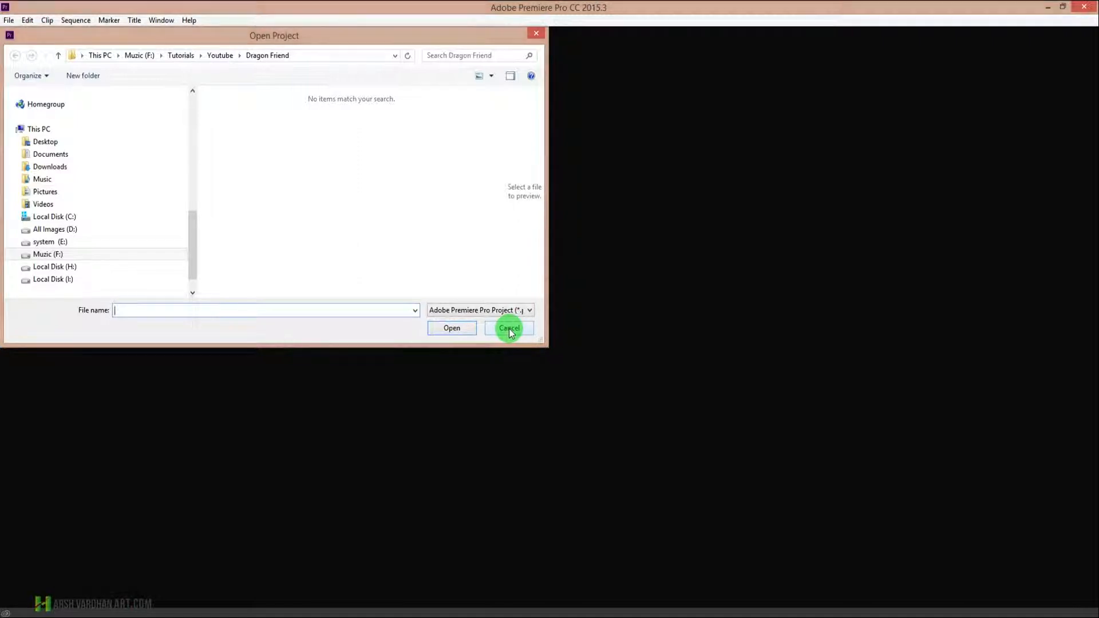
left_click(509, 329)
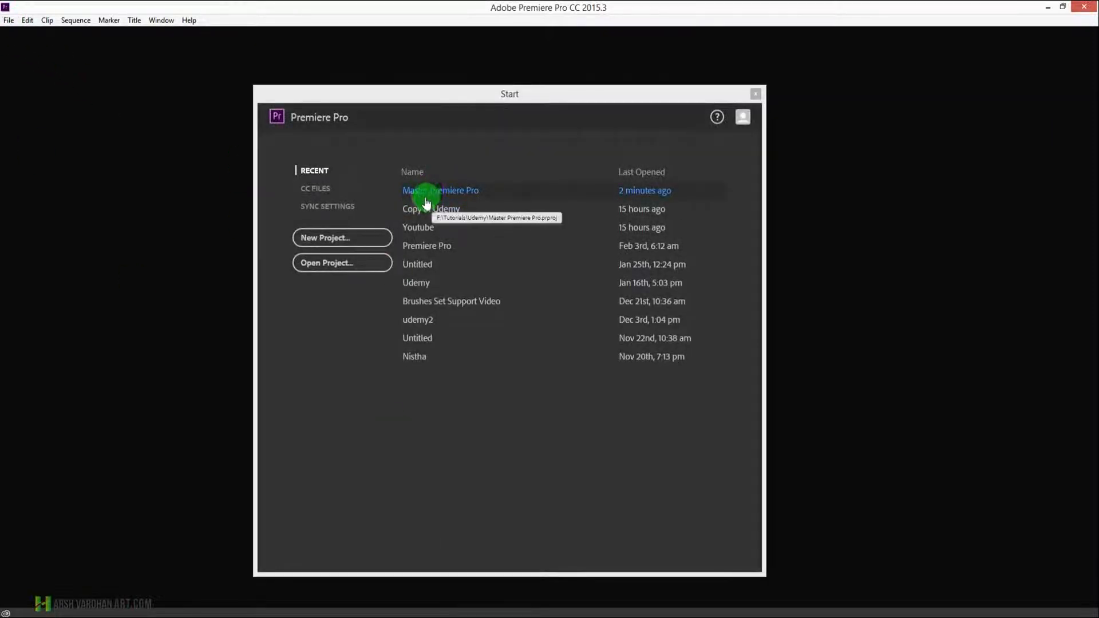
mouse_move(433, 178)
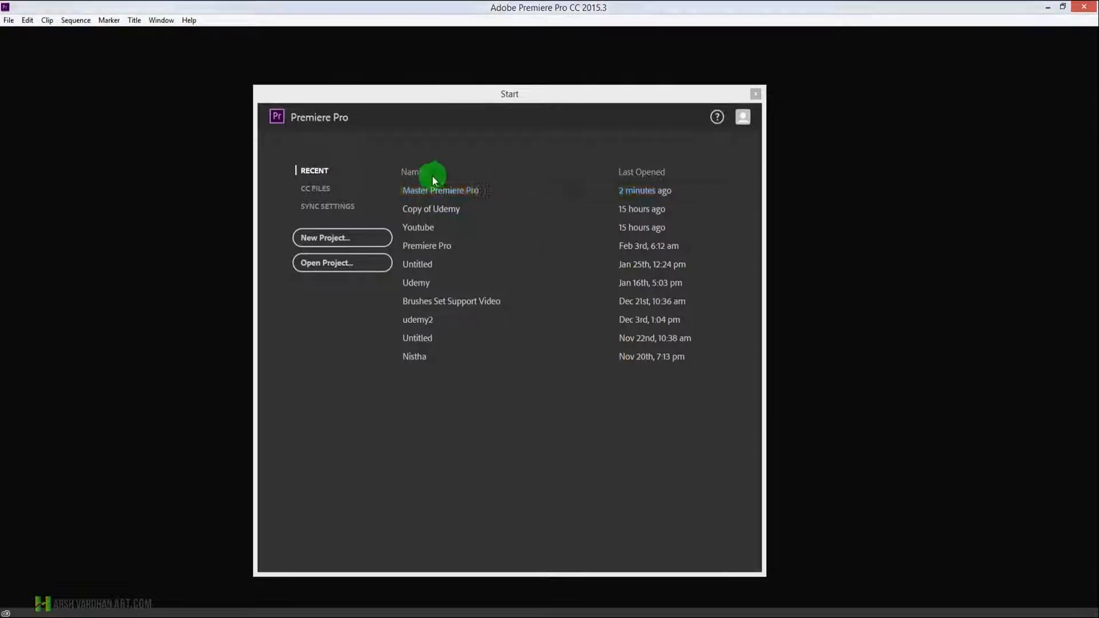
Open Master Premiere Pro from the Recent list
double_click(439, 190)
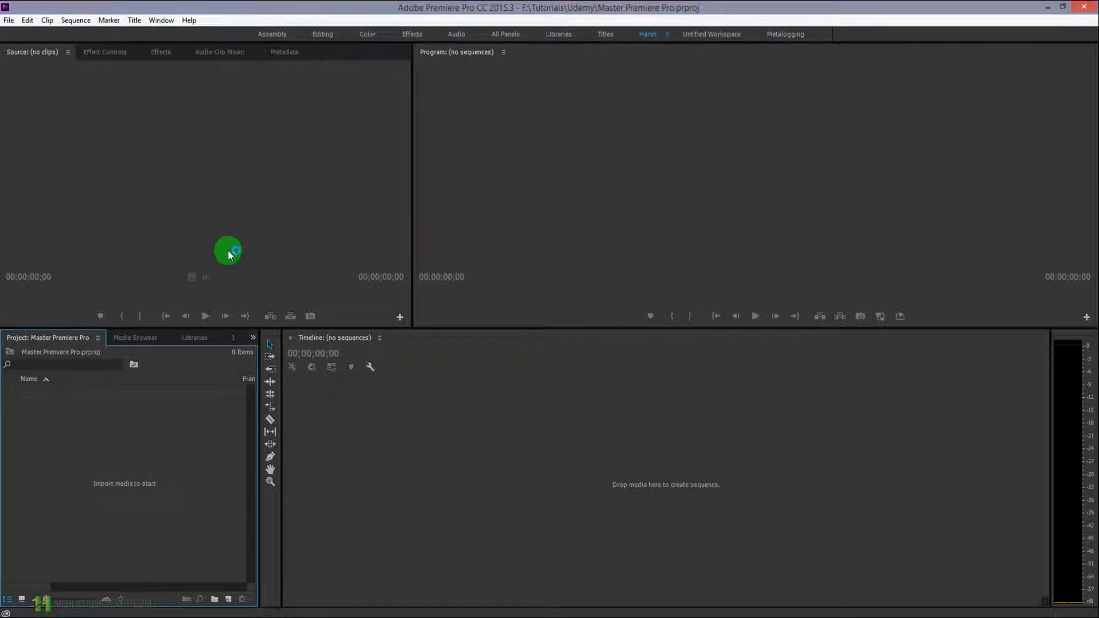
mouse_move(40, 92)
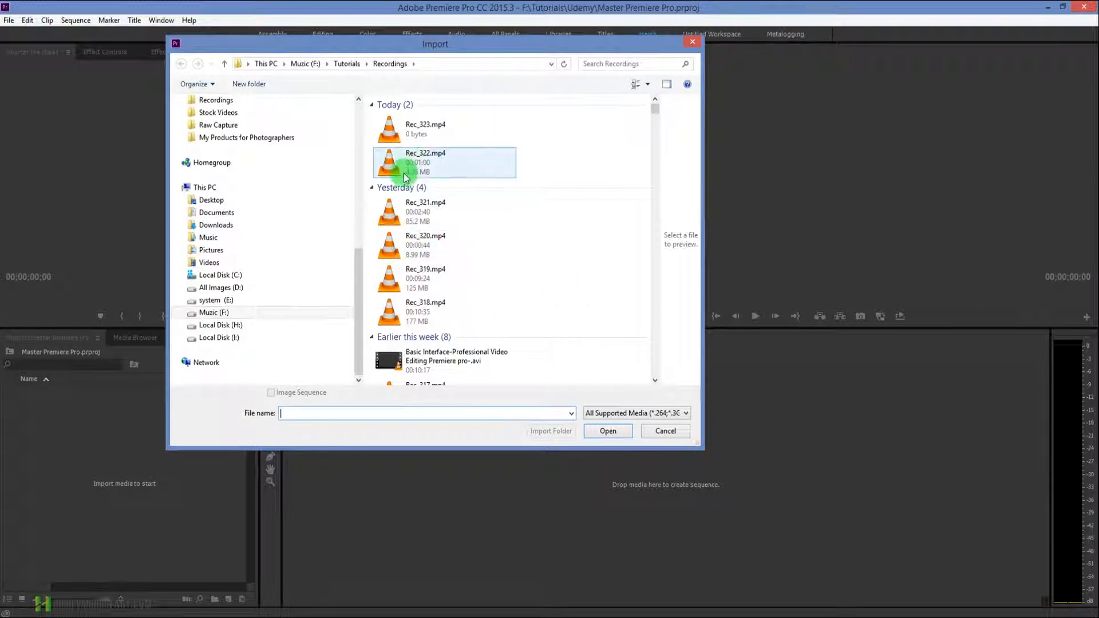
Import Rec_322.mp4 into the project and switch the bin to thumbnail view
left_click(607, 431)
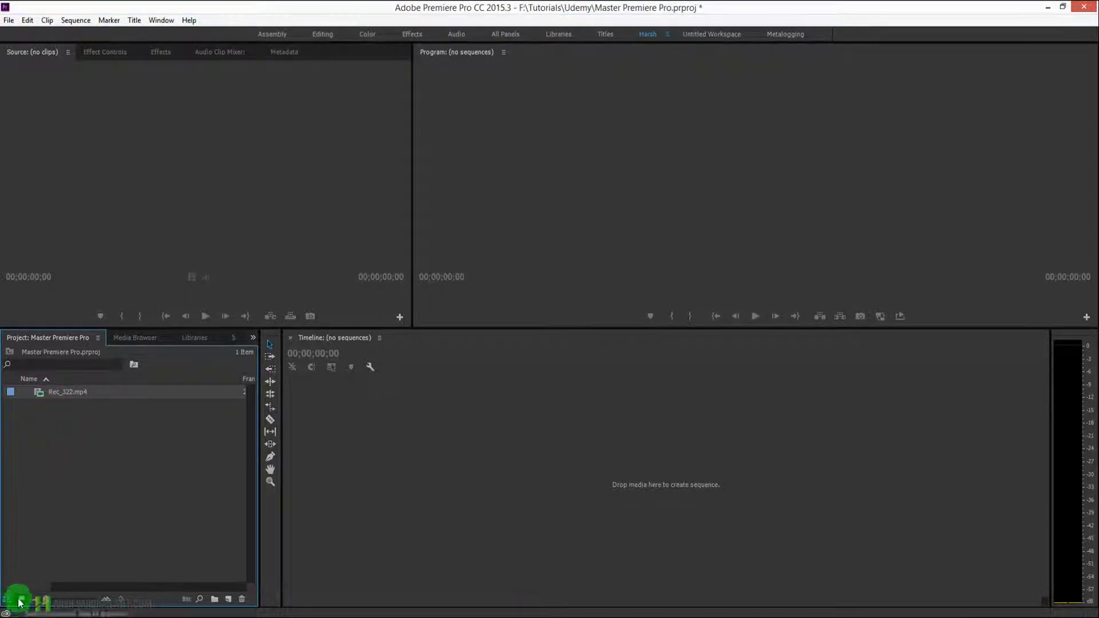
left_click(7, 600)
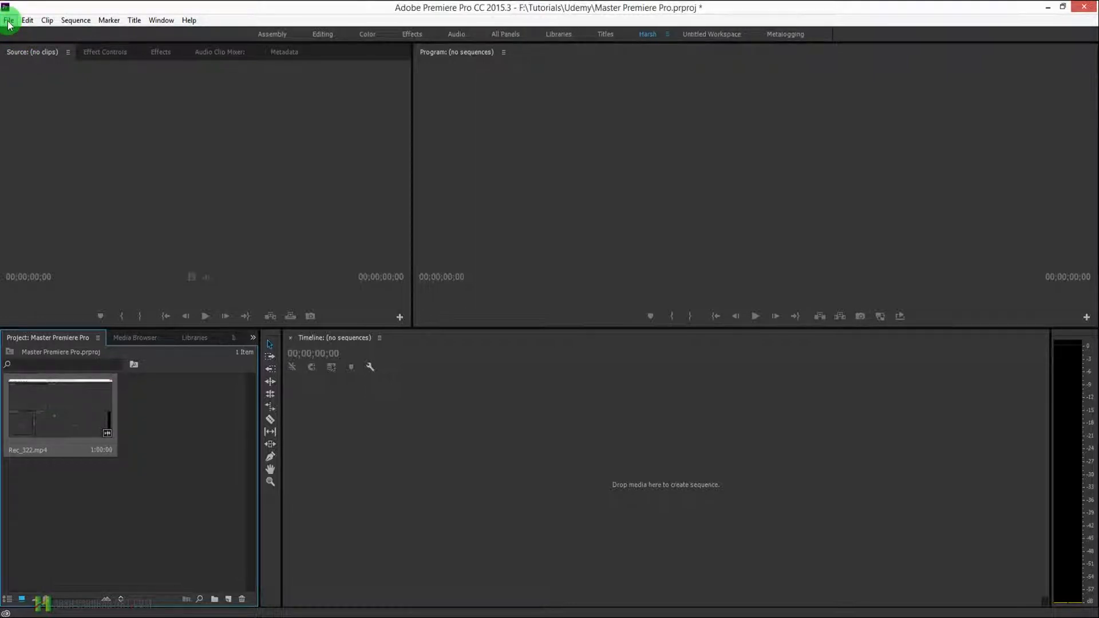
Import Rec_320.mp4 from the Recordings folder via File > Import
left_click(8, 19)
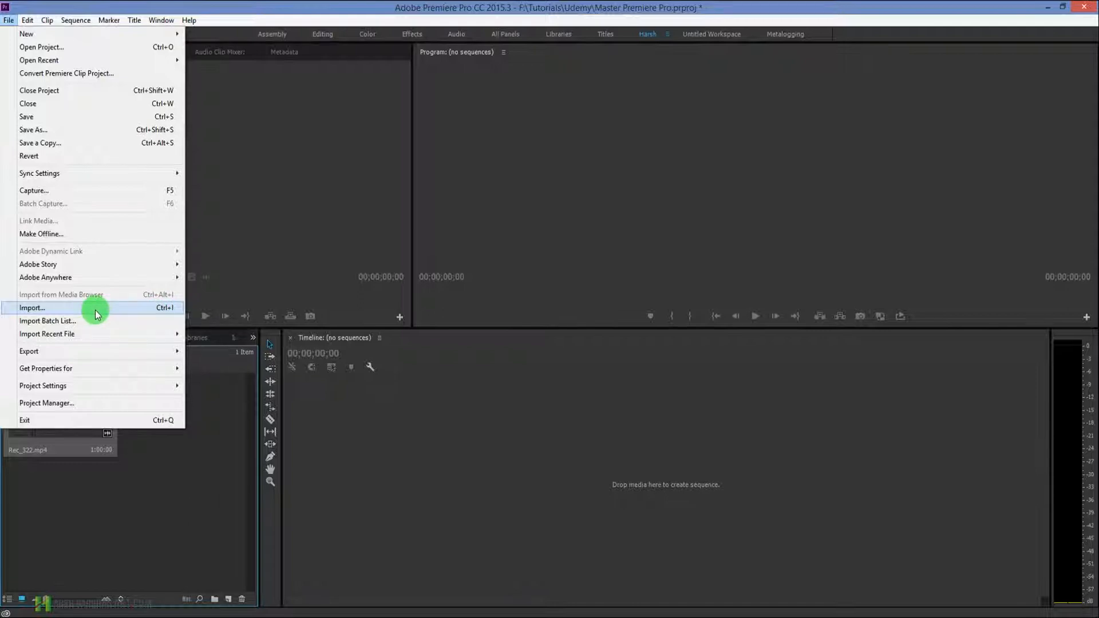
left_click(32, 308)
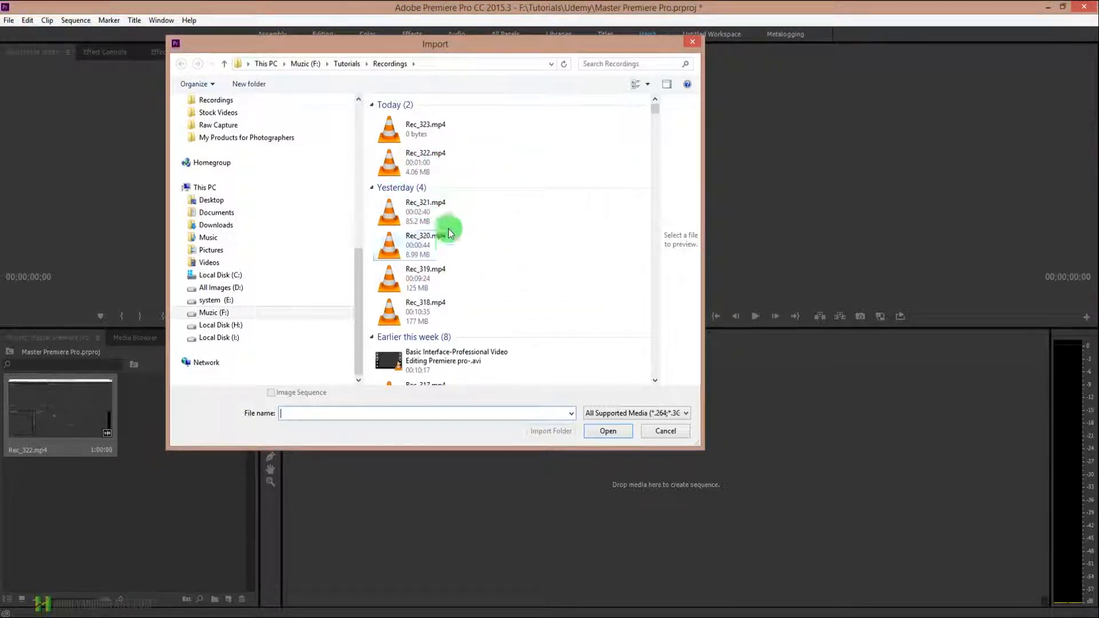
left_click(426, 244)
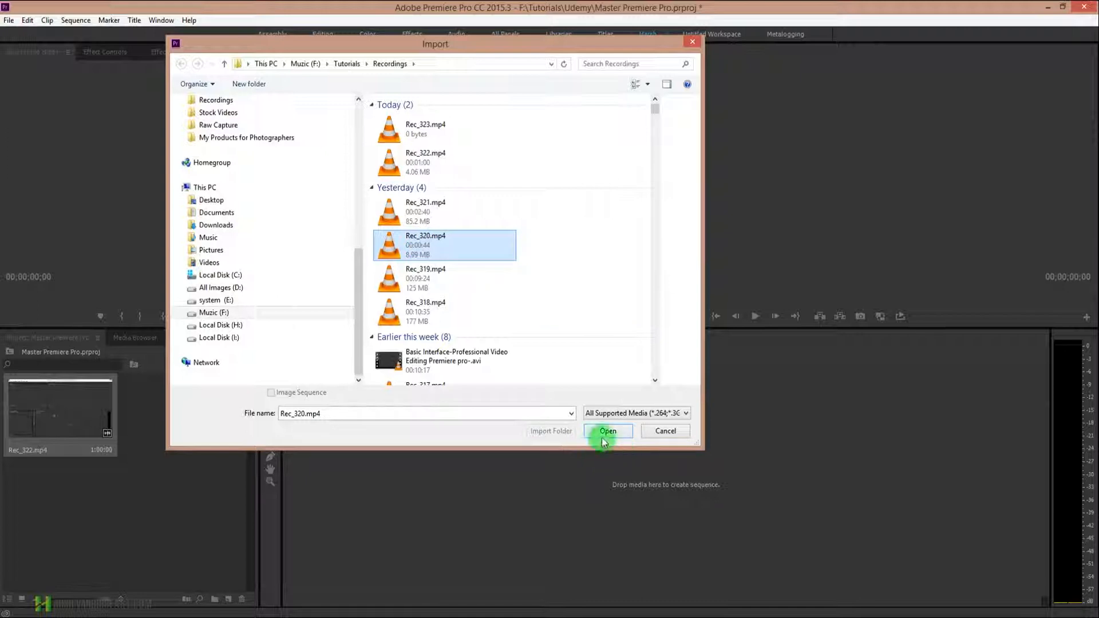
left_click(607, 431)
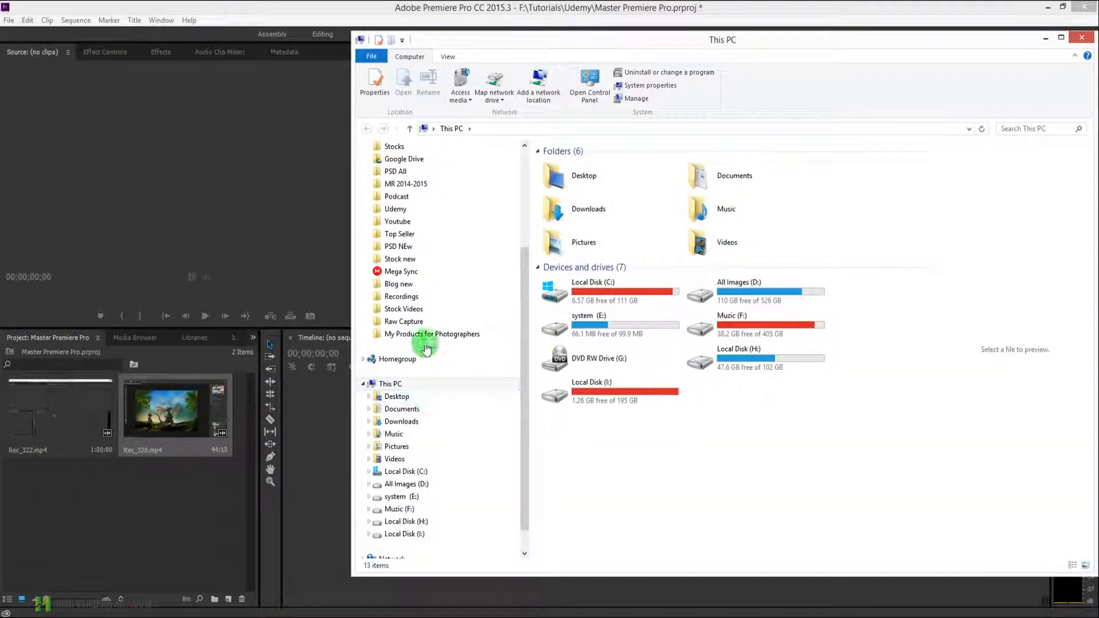
Open the video folder in File Explorer's sidebar to reach Rec_319.mp4
left_click(404, 309)
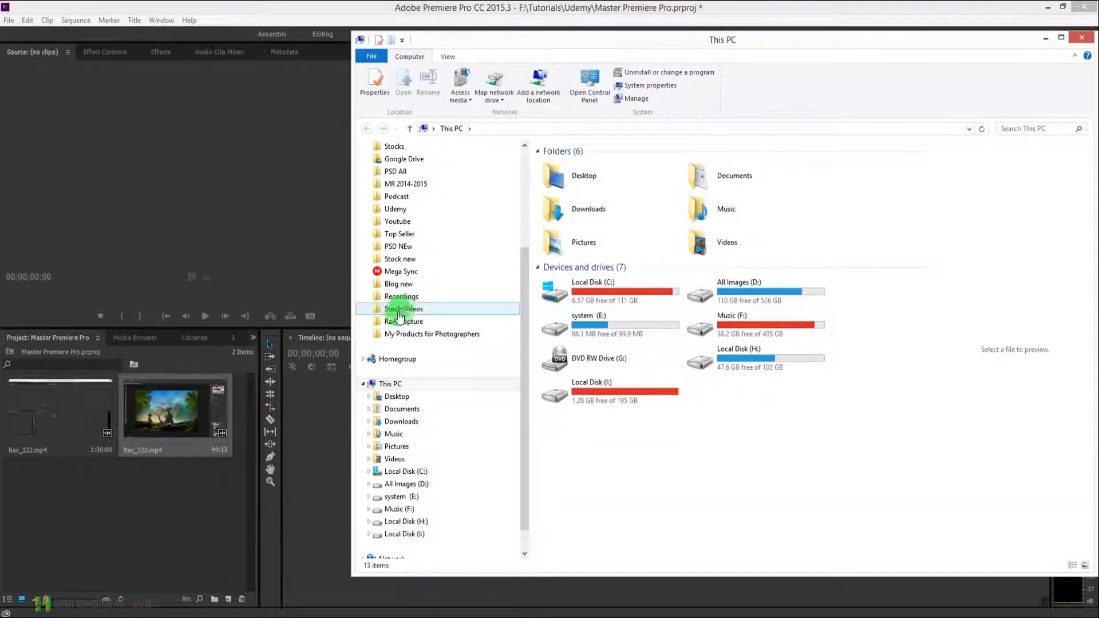
double_click(402, 296)
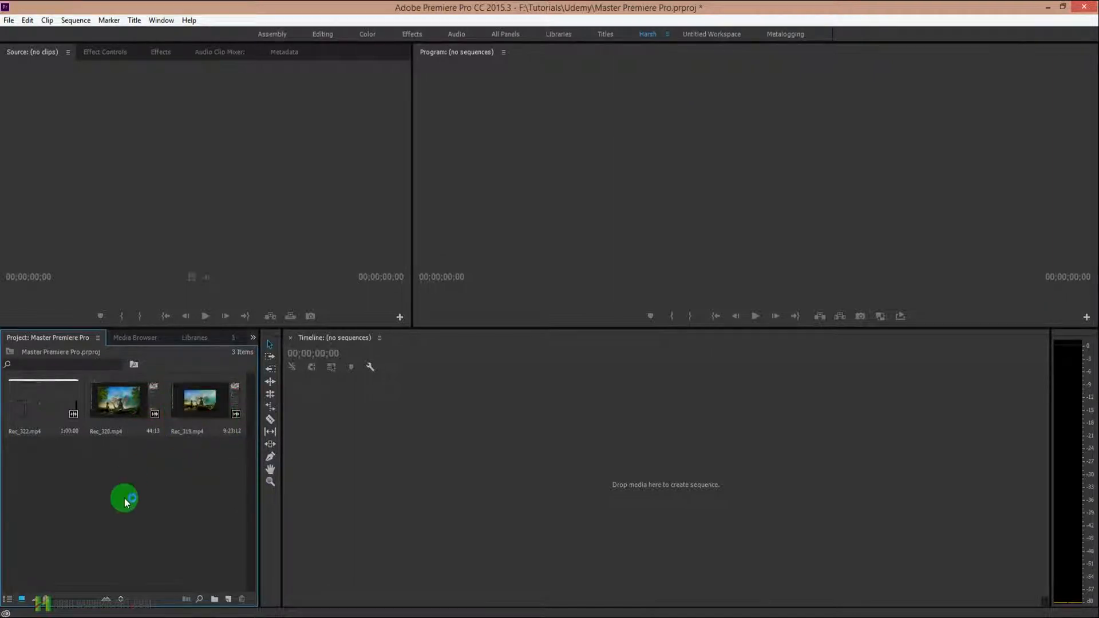
mouse_move(154, 509)
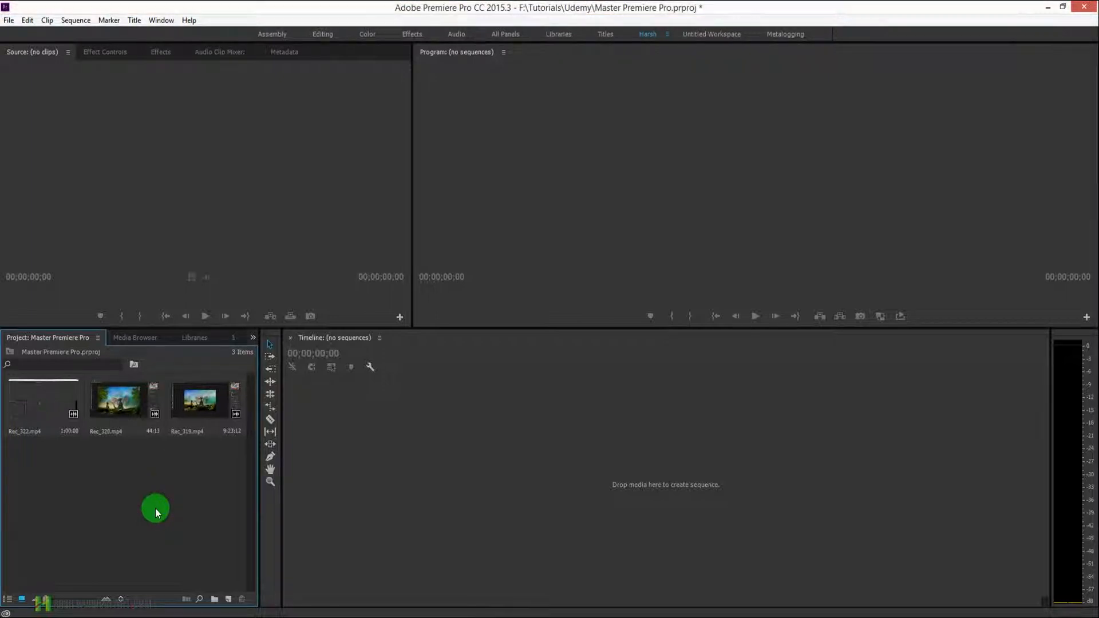